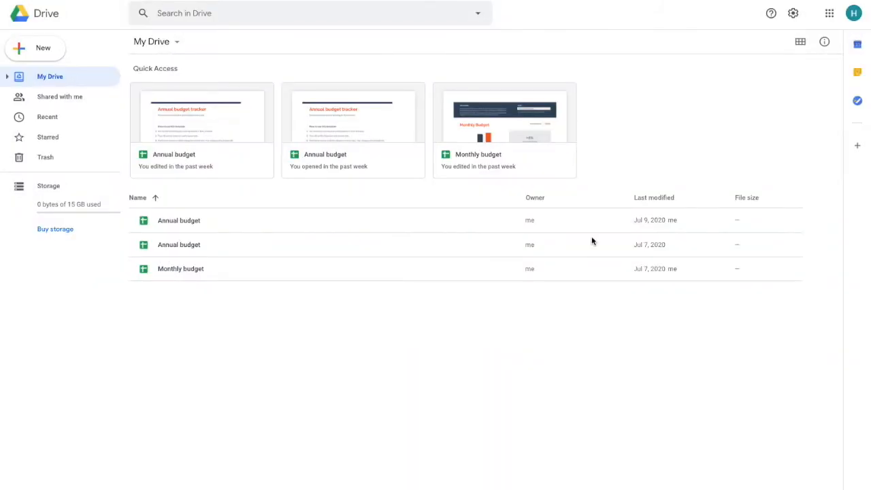
mouse_move(601, 238)
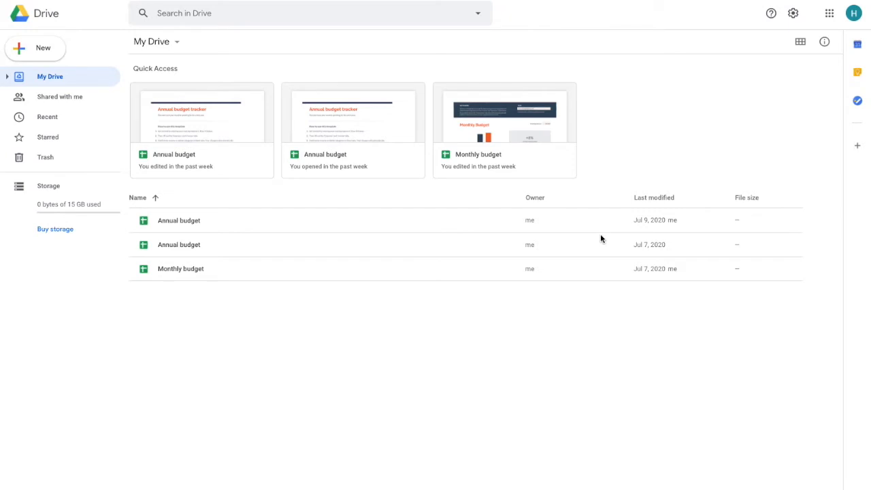
mouse_move(606, 234)
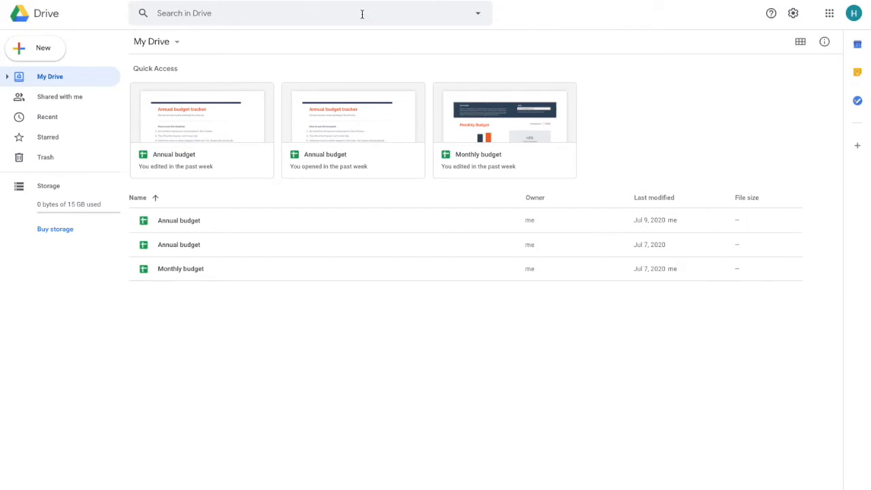
mouse_move(547, 229)
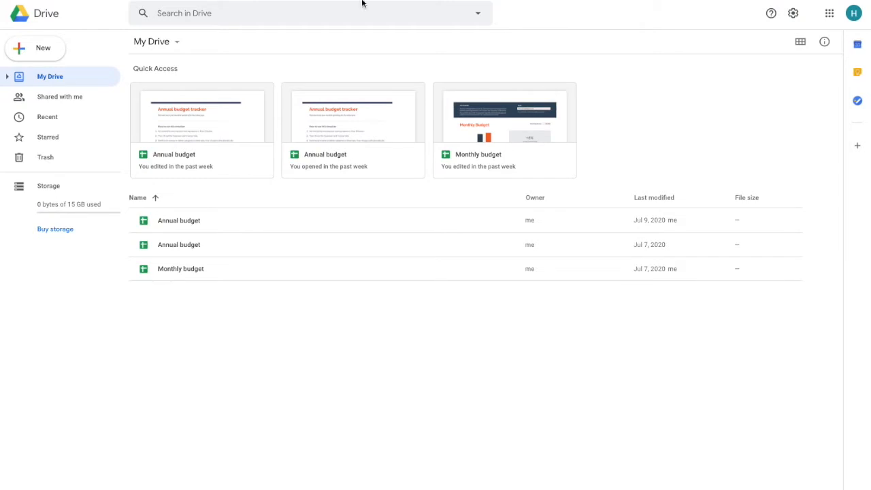
Bring up the New menu and its More submenu listing Forms, Drawings and Sites
left_click(828, 14)
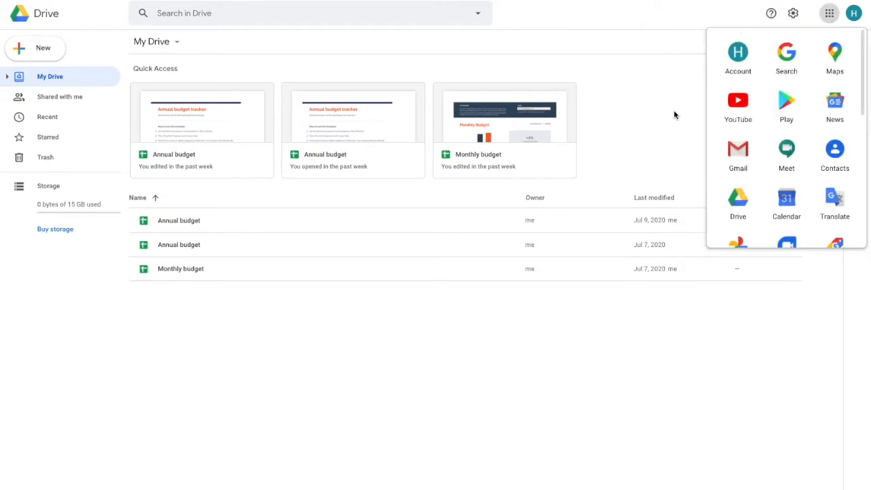
left_click(828, 13)
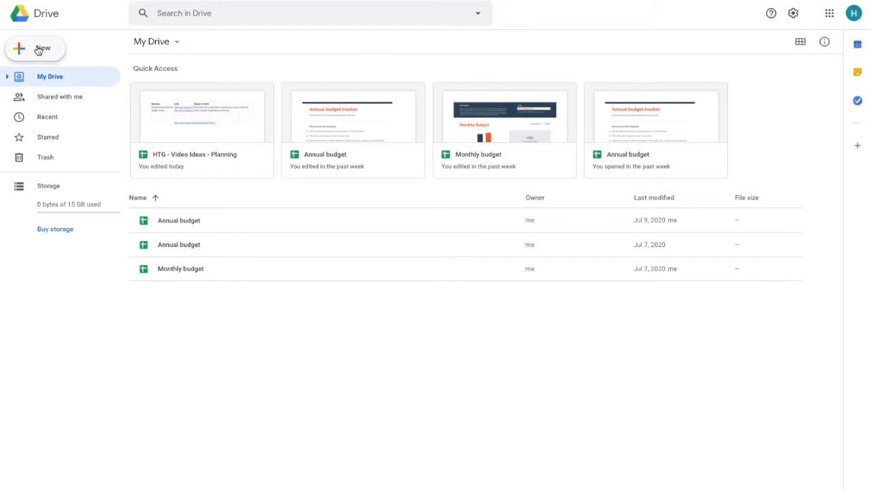
left_click(35, 49)
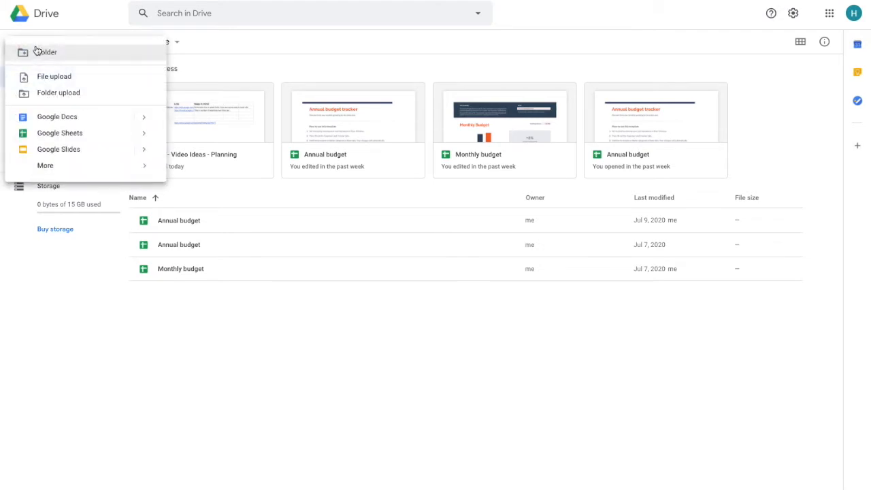
left_click(45, 166)
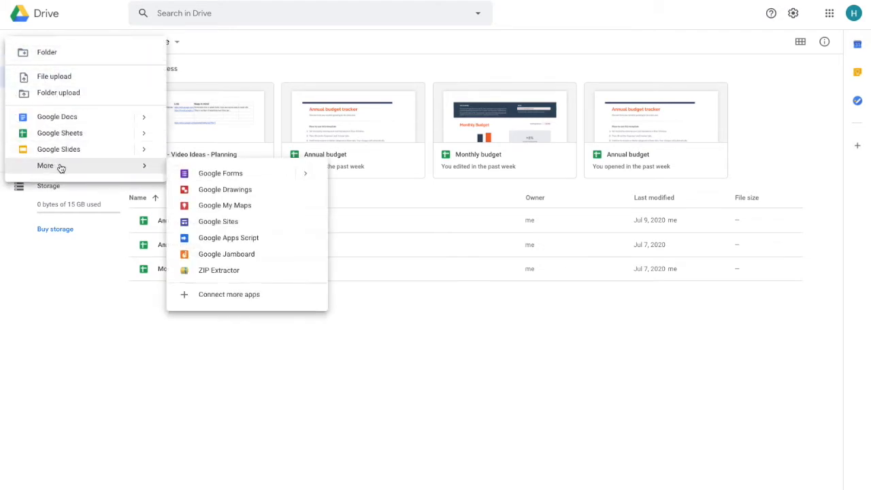
mouse_move(46, 52)
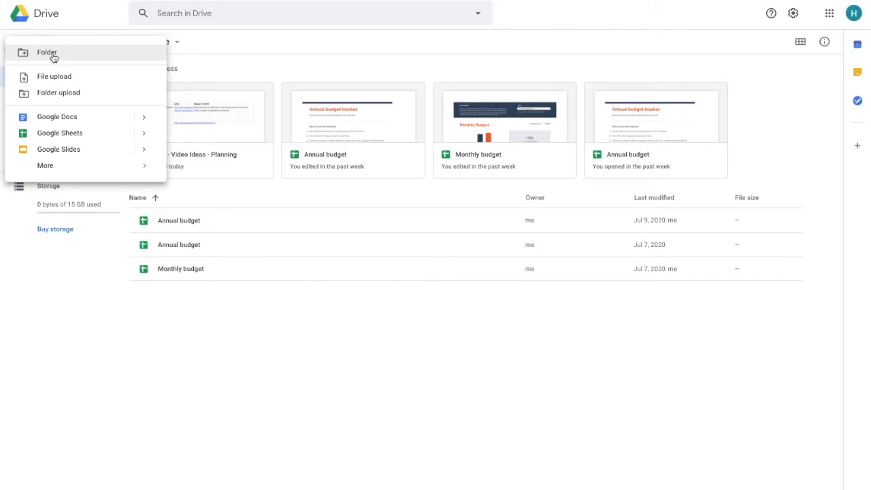
mouse_move(60, 133)
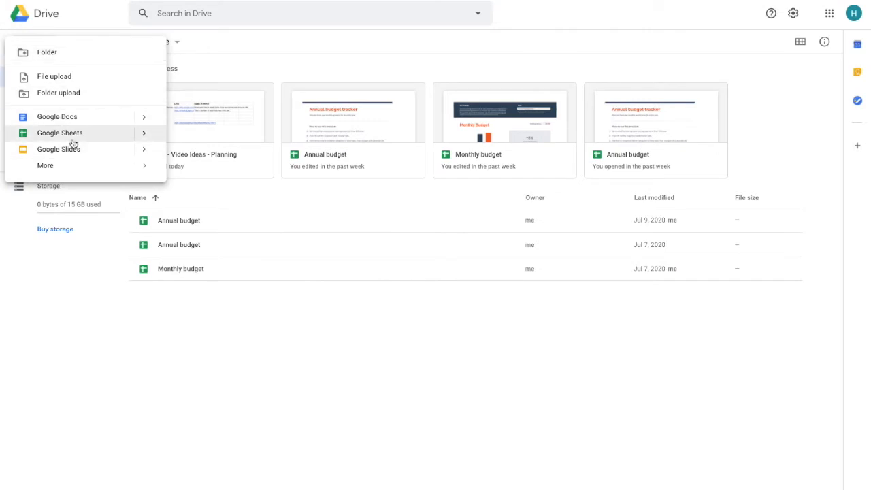
left_click(45, 166)
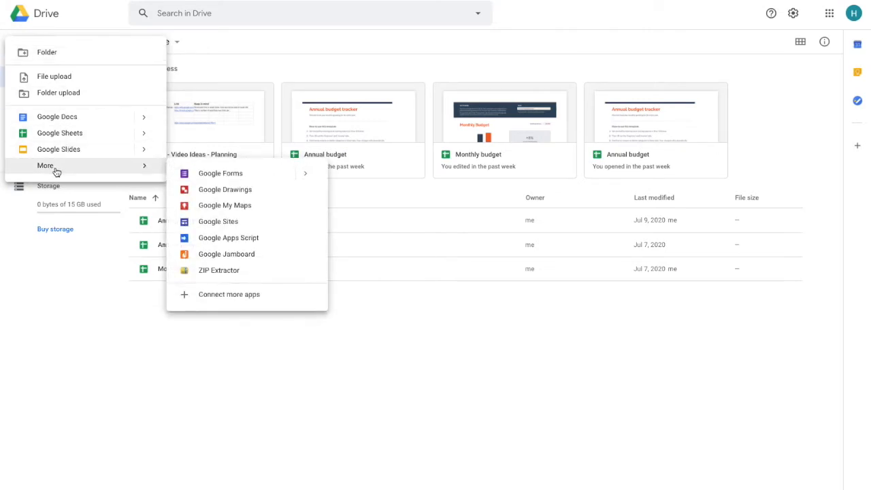
mouse_move(220, 173)
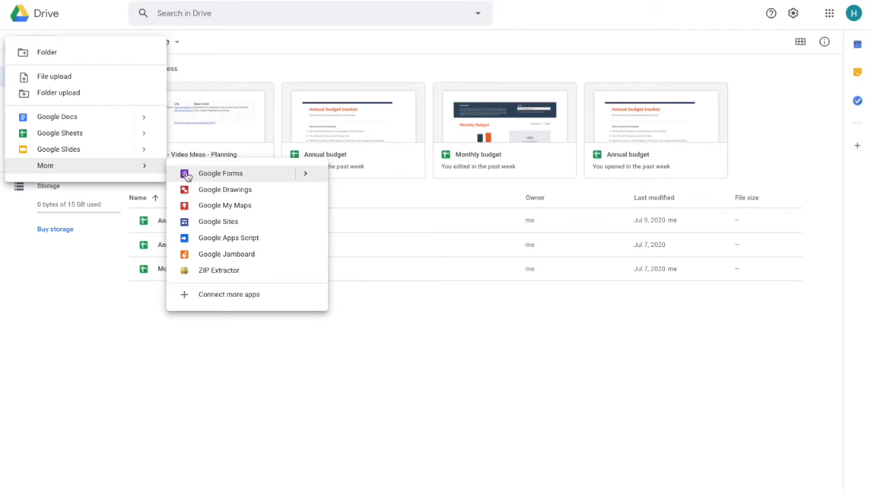
mouse_move(225, 204)
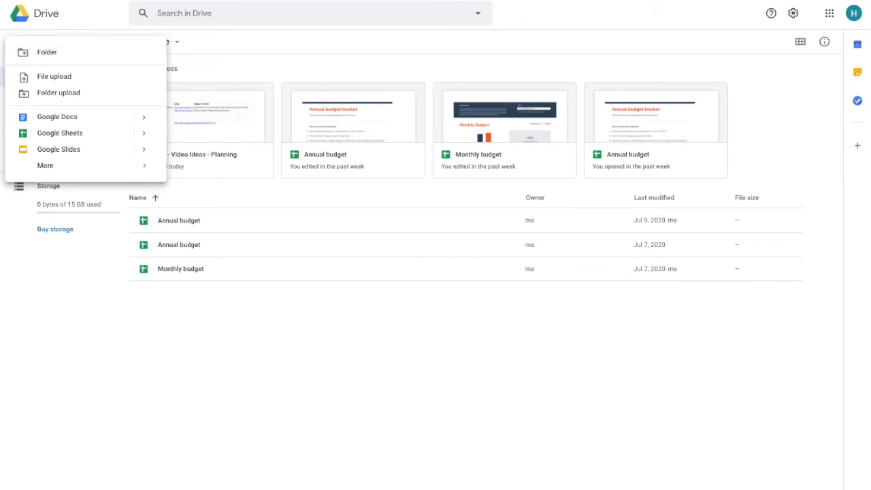
mouse_move(29, 46)
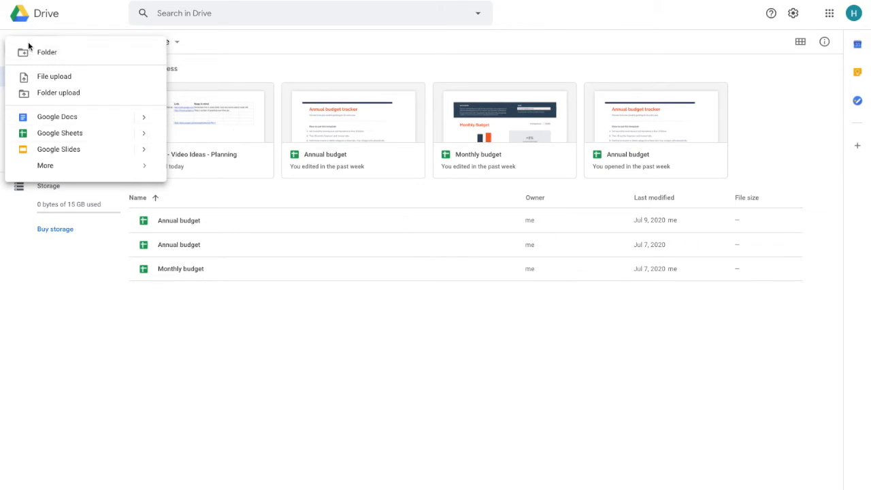
Create a folder named 'How To Create a Folder' in My Drive
left_click(47, 52)
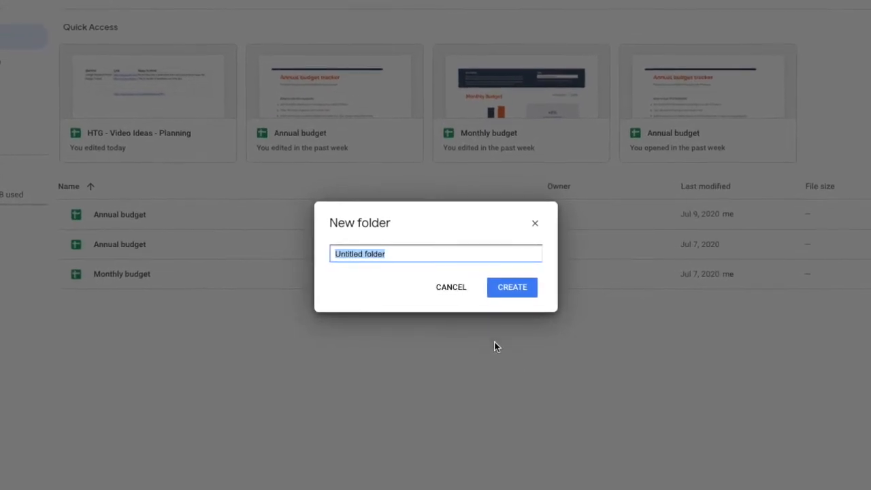
type("How To")
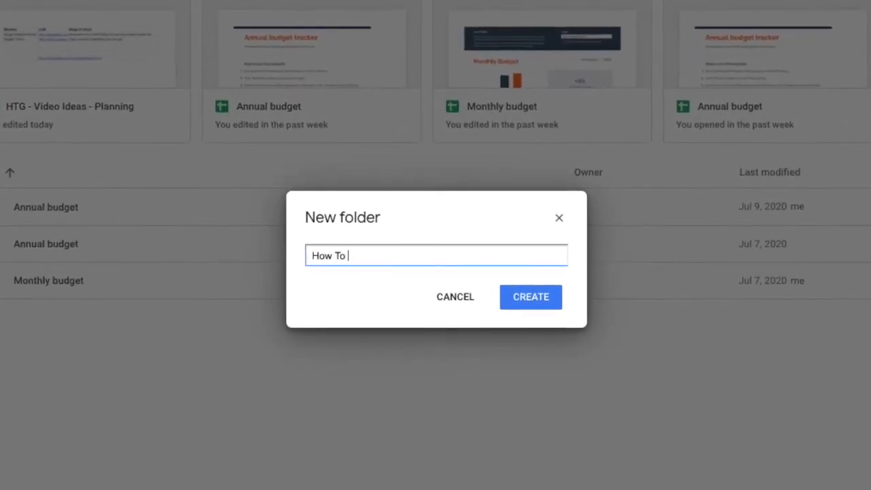
type("Create a Folder")
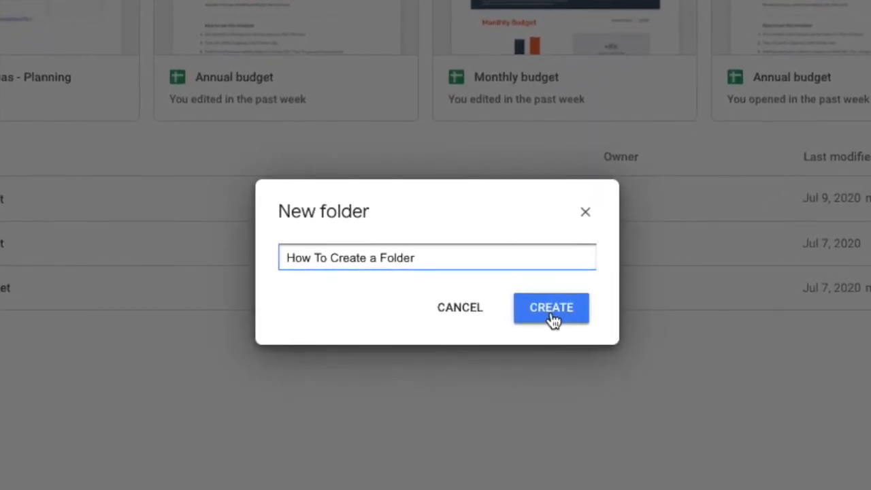
left_click(551, 307)
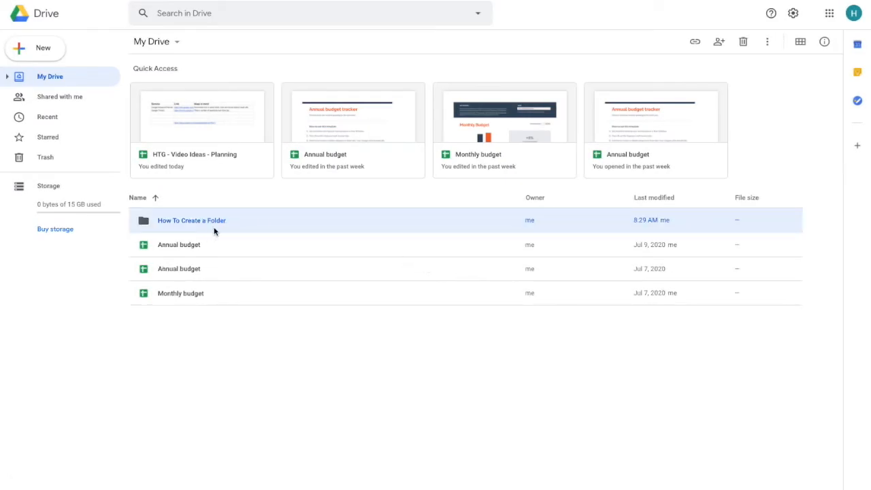
mouse_move(263, 238)
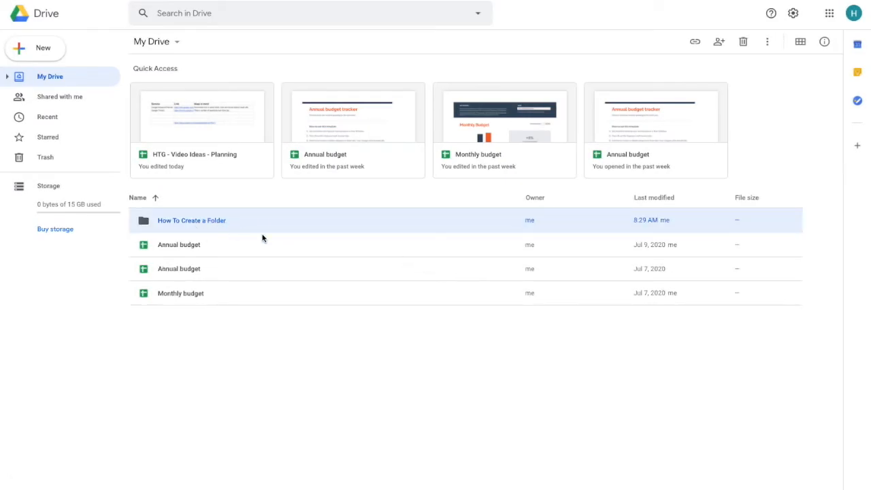
Move an Annual budget sheet into 'How To Create a Folder' and view it inside the folder
left_click(180, 245)
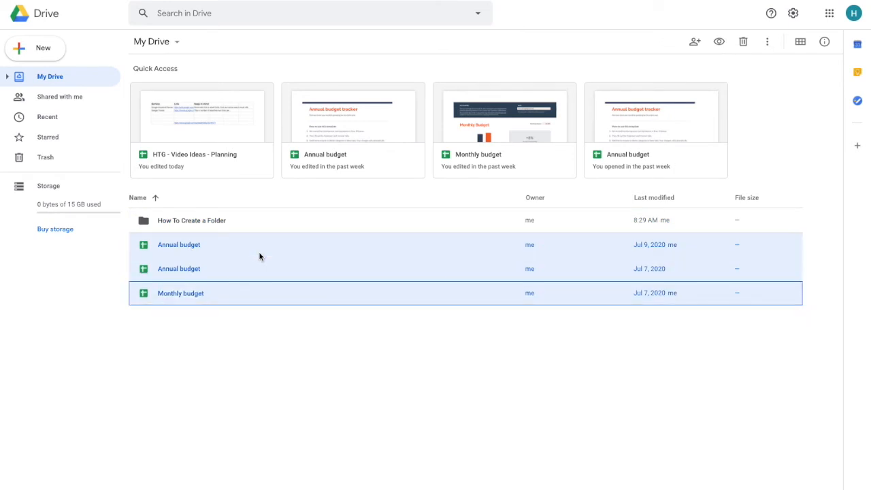
left_click(257, 341)
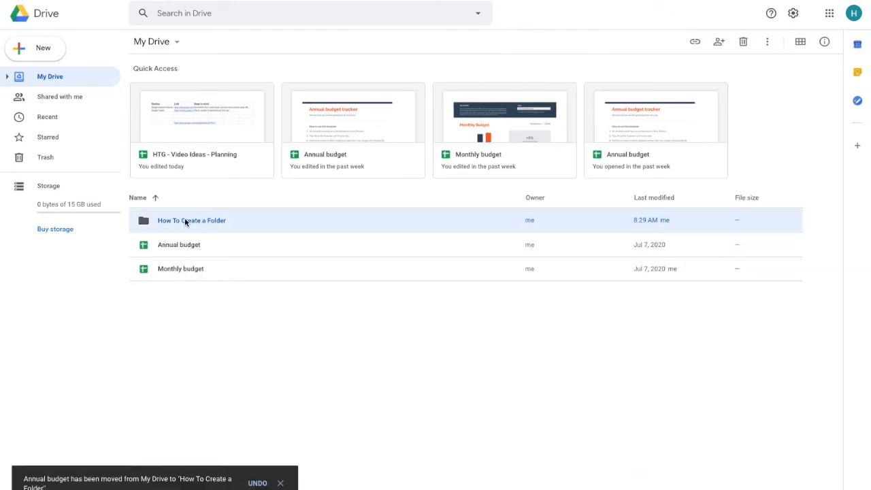
double_click(190, 220)
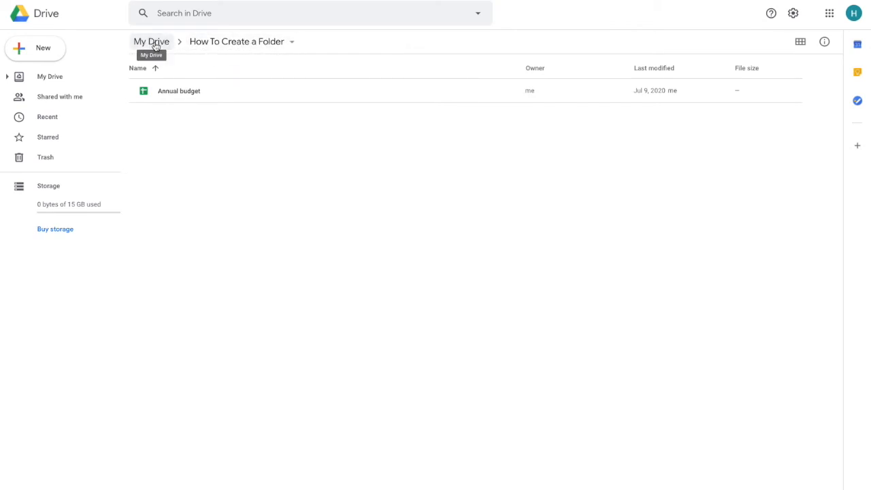
left_click(49, 76)
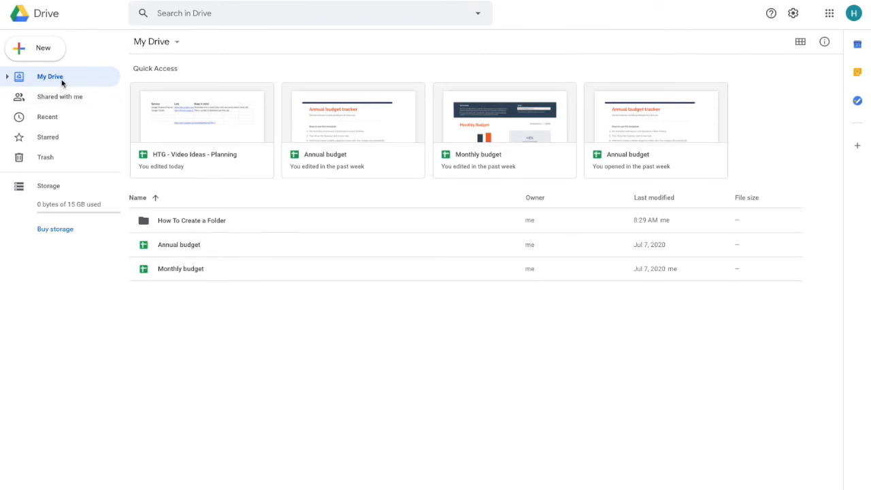
mouse_move(174, 220)
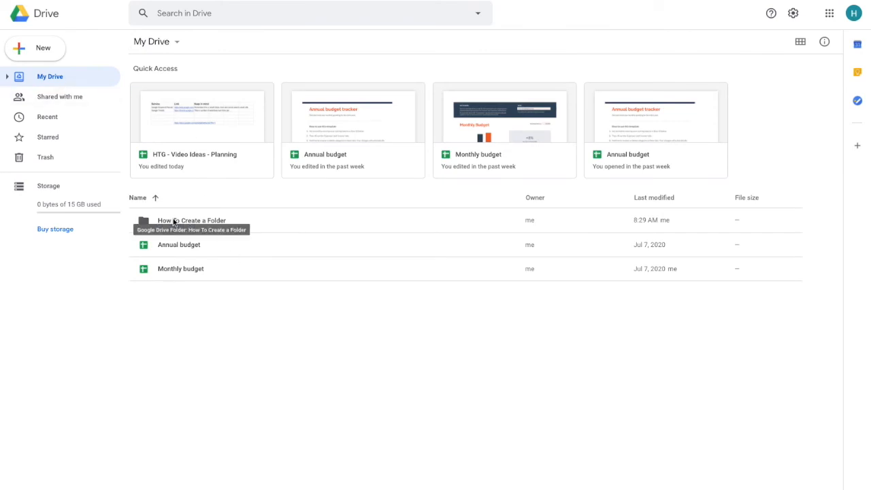
double_click(191, 220)
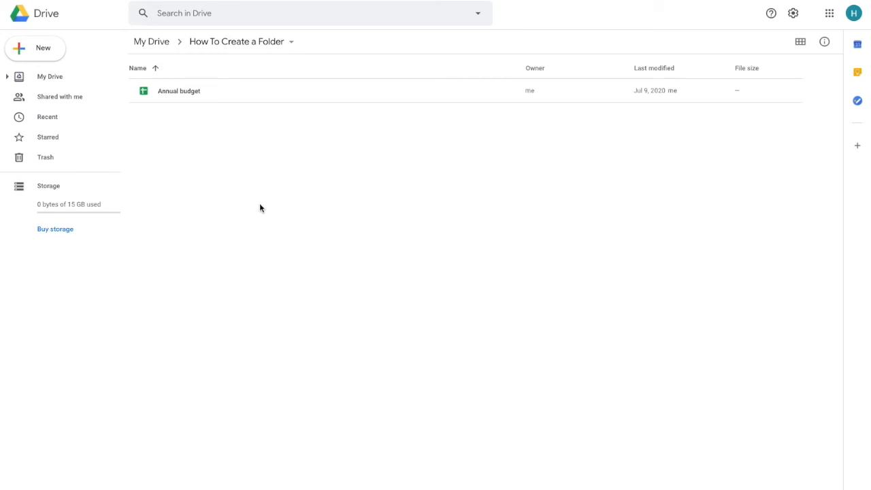
mouse_move(407, 122)
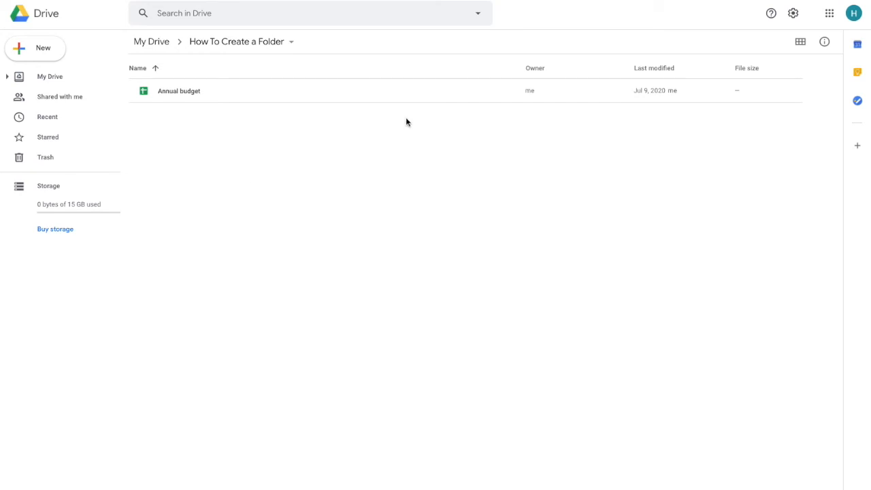
Create a subfolder named 'Folder 2' inside the folder and view its empty contents
left_click(35, 47)
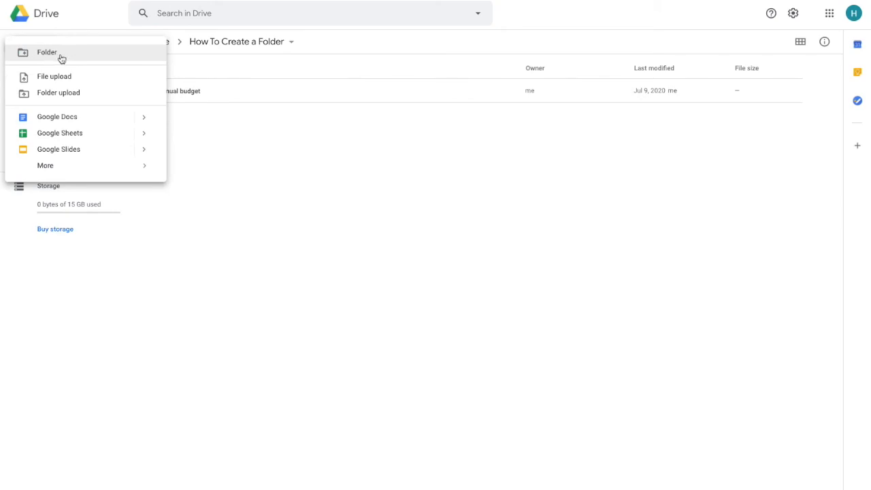
left_click(47, 52)
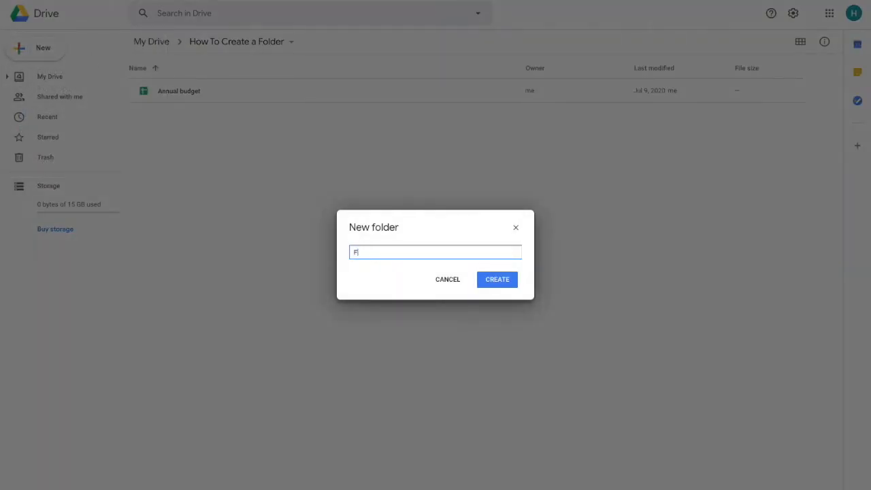
type("Folder 2")
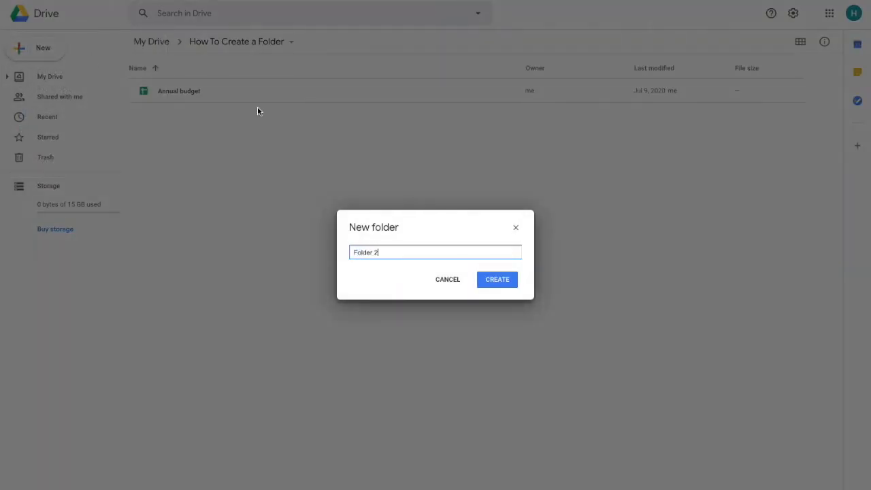
left_click(497, 279)
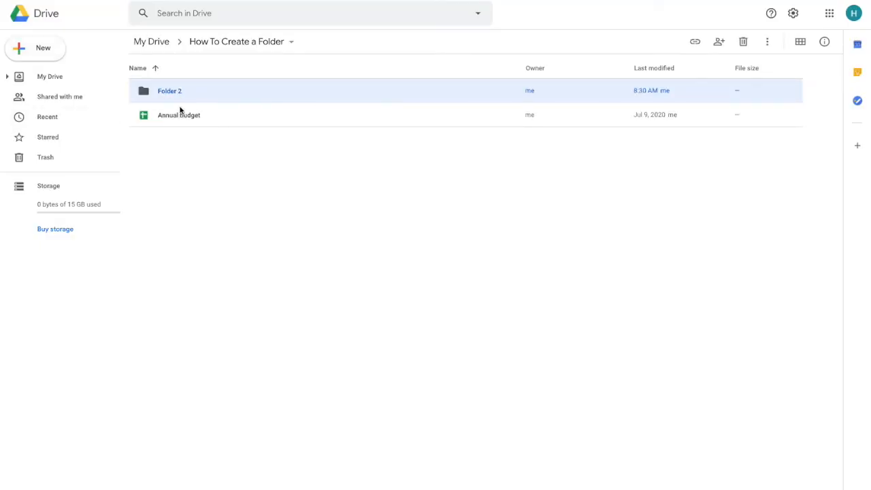
mouse_move(247, 54)
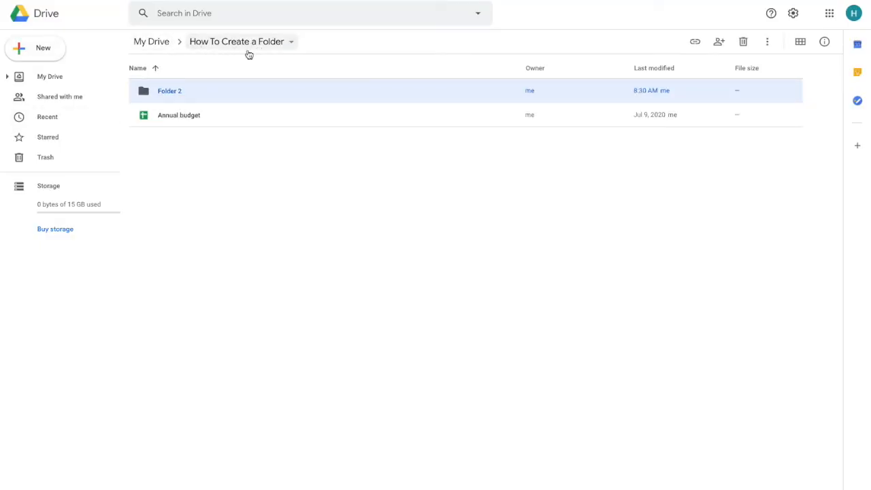
double_click(169, 90)
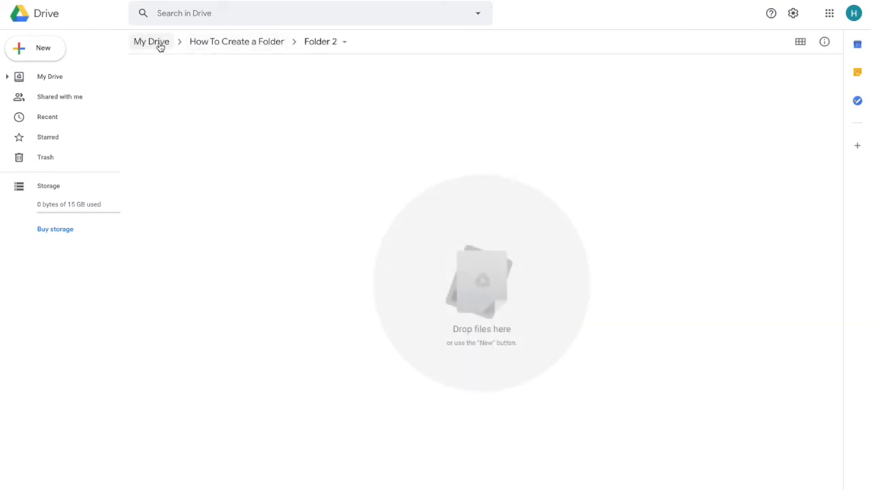
mouse_move(411, 102)
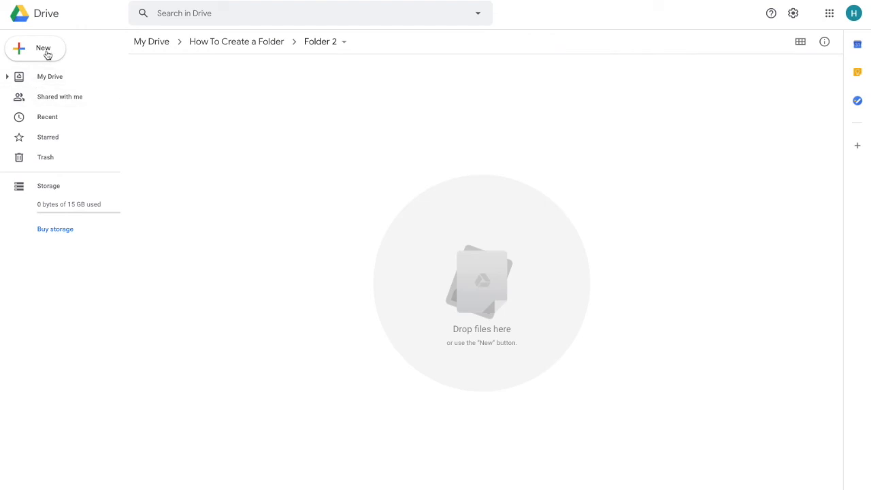
Return to the My Drive root listing the folder and budget sheets
left_click(36, 49)
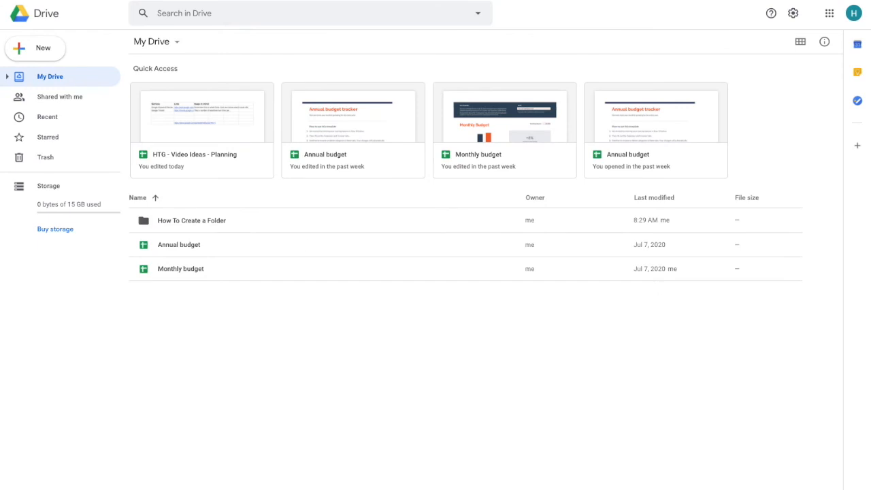
mouse_move(528, 334)
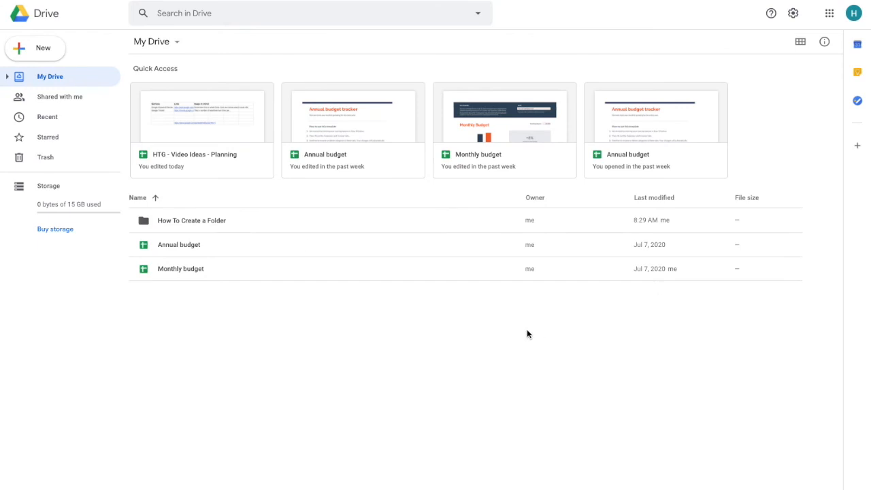